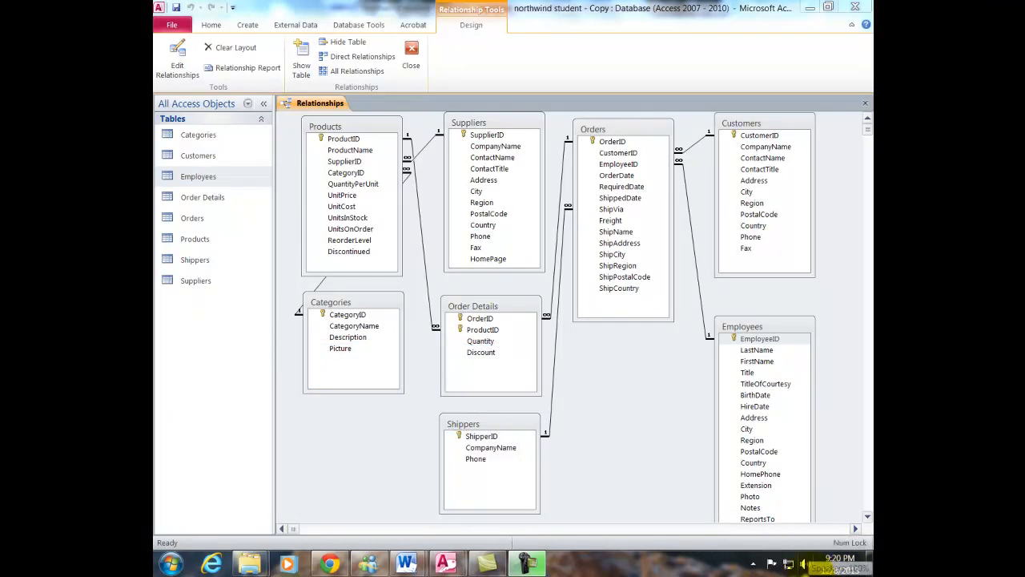
{"action": "mouse_move", "coordinate": [777, 563]}
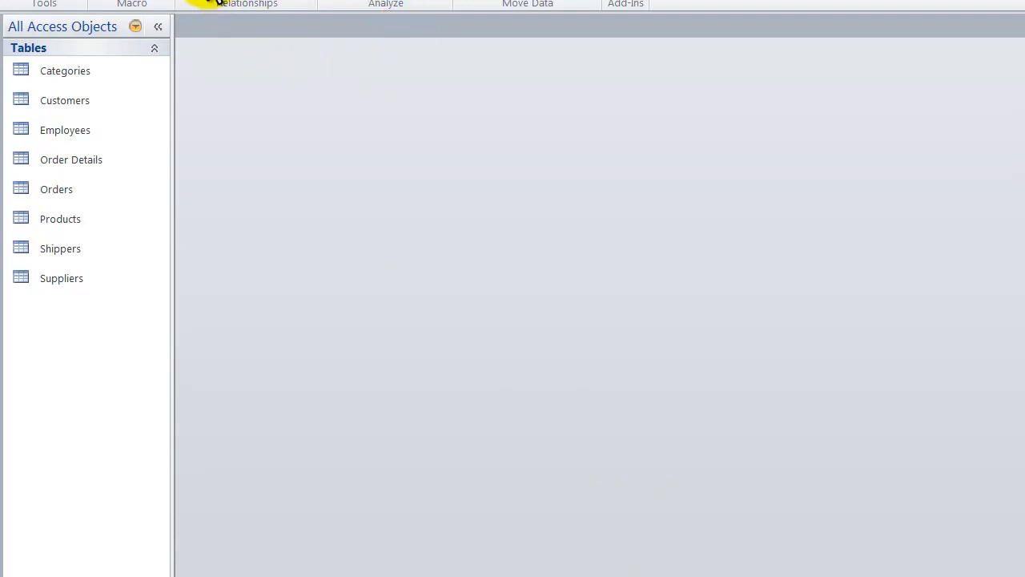
Open the Relationships window from Database Tools.
{"action": "left_click", "coordinate": [232, 2]}
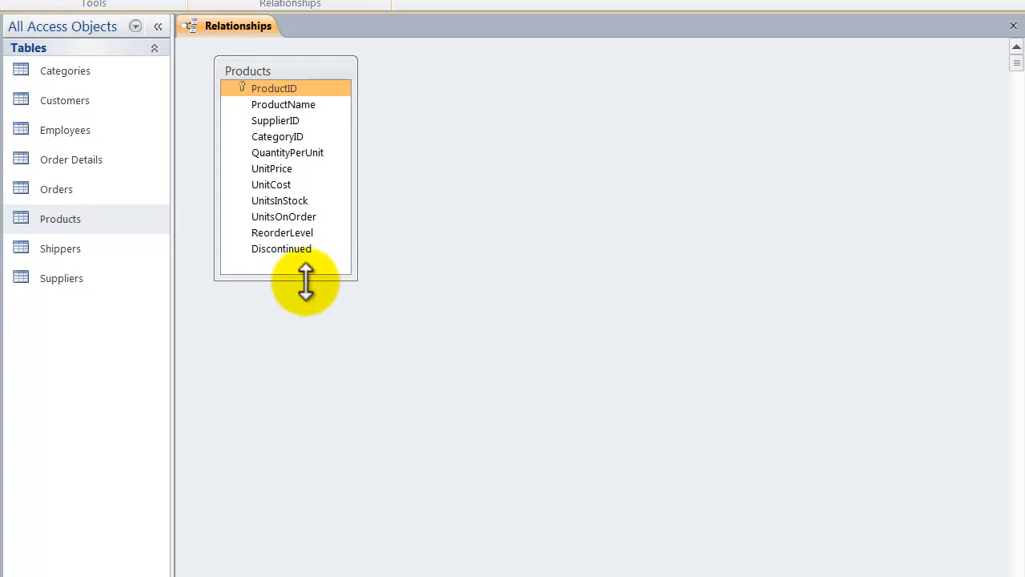
{"action": "mouse_move", "coordinate": [72, 104]}
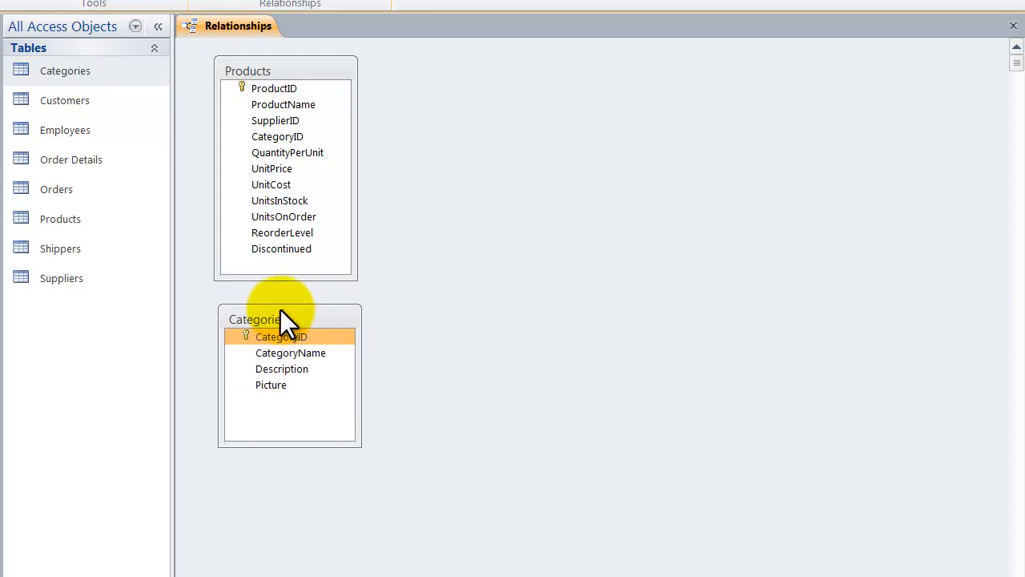
{"action": "mouse_move", "coordinate": [154, 176]}
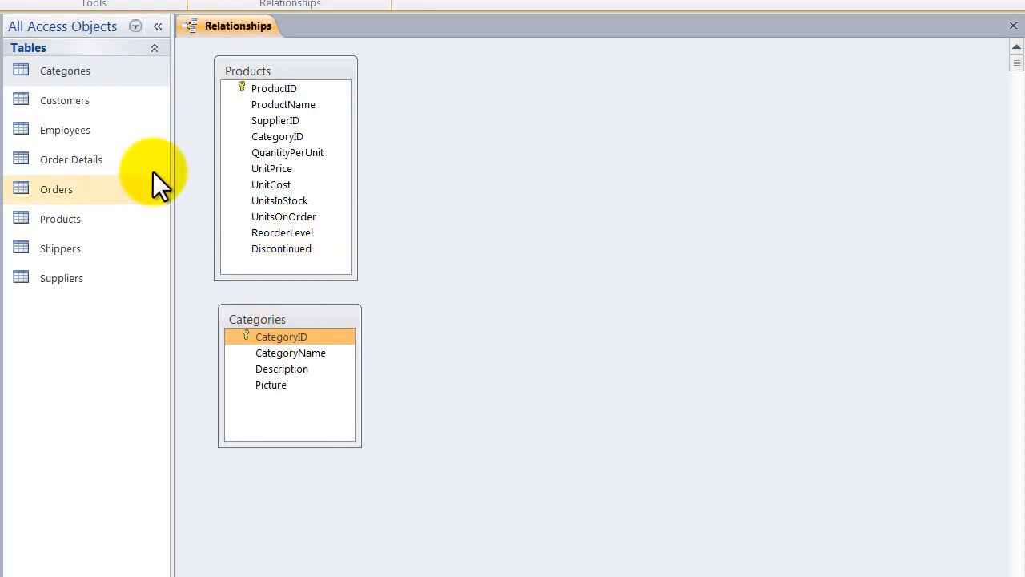
{"action": "mouse_move", "coordinate": [71, 290]}
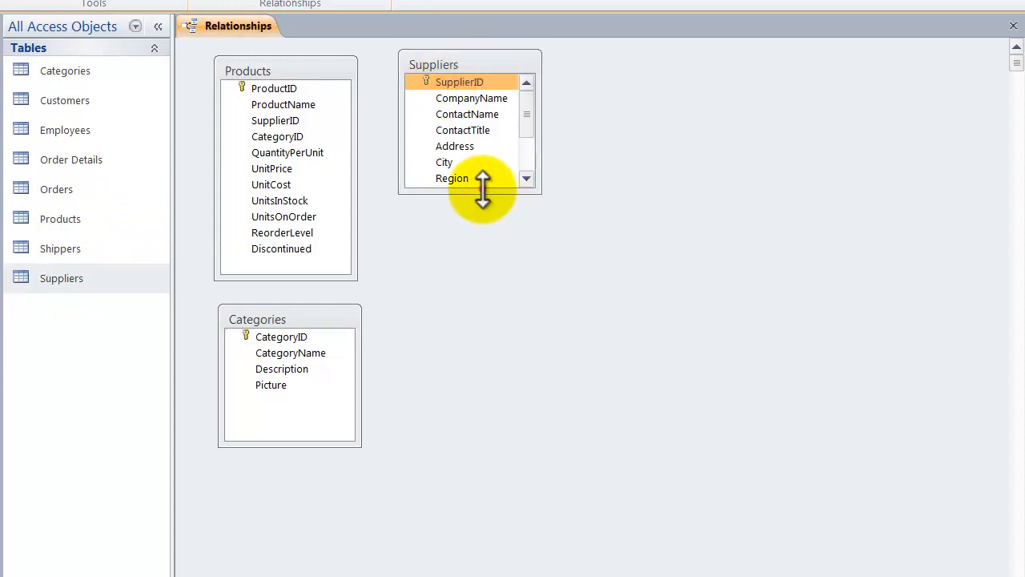
Enlarge the Suppliers field list and move Shippers beneath Order Details.
{"action": "left_click_drag", "start_coordinate": [482, 192], "coordinate": [491, 284]}
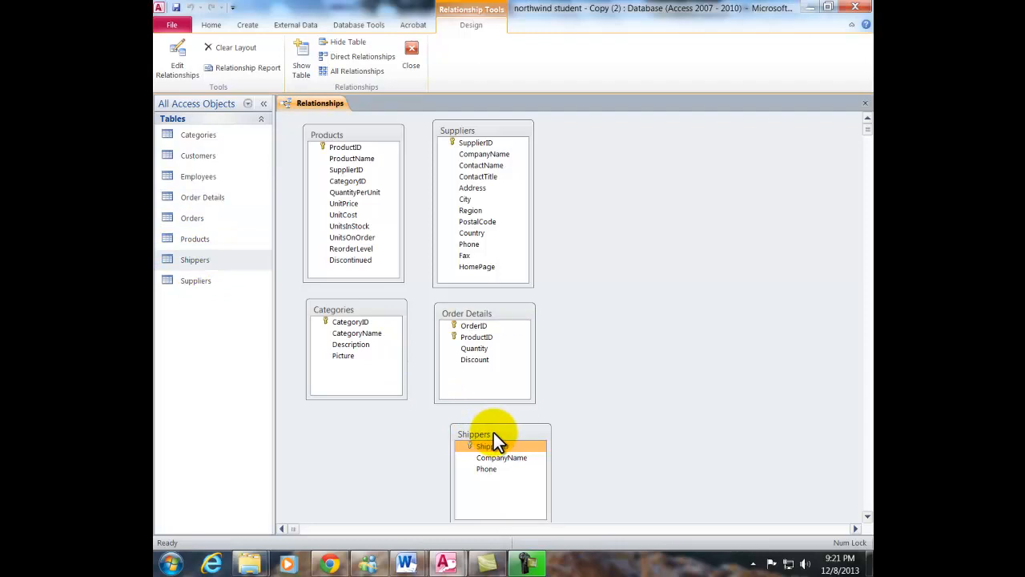
{"action": "left_click_drag", "start_coordinate": [500, 435], "coordinate": [467, 427]}
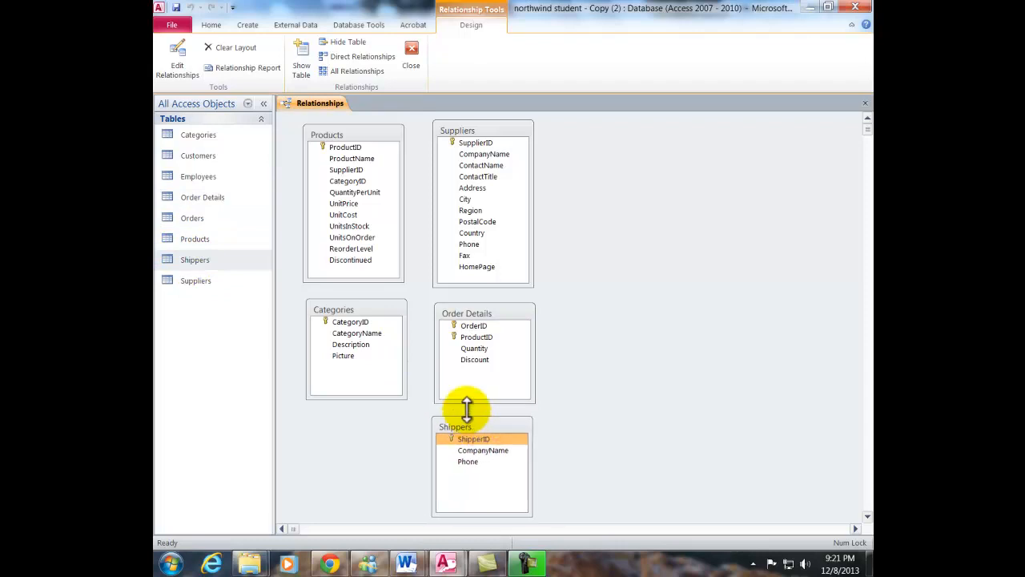
{"action": "mouse_move", "coordinate": [192, 217]}
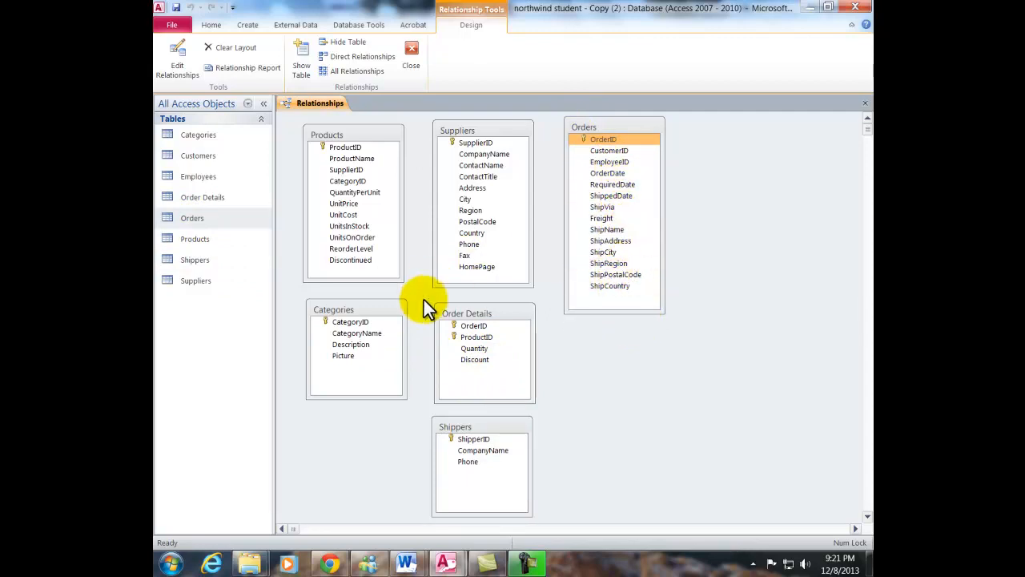
{"action": "mouse_move", "coordinate": [205, 183]}
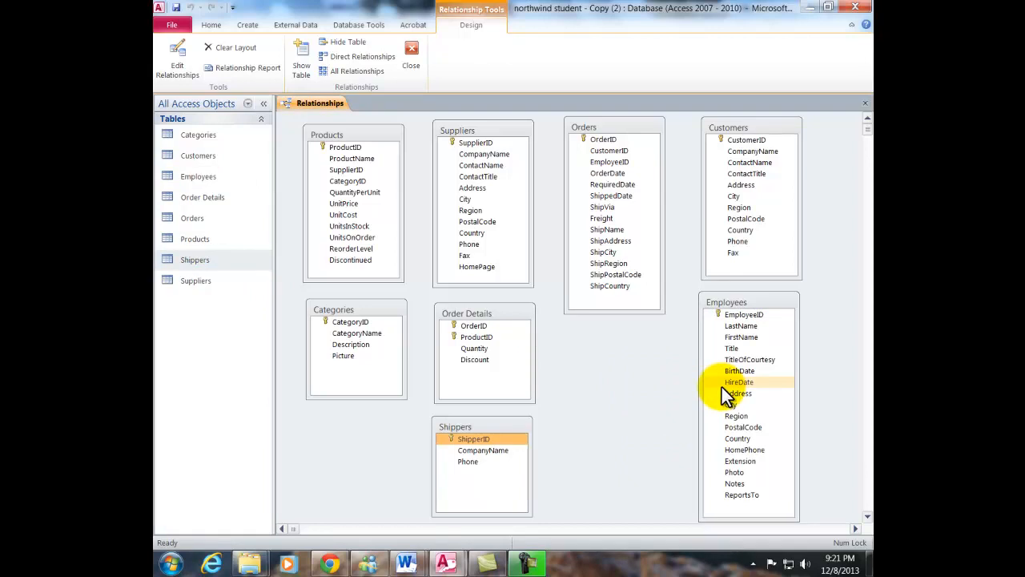
{"action": "mouse_move", "coordinate": [371, 140]}
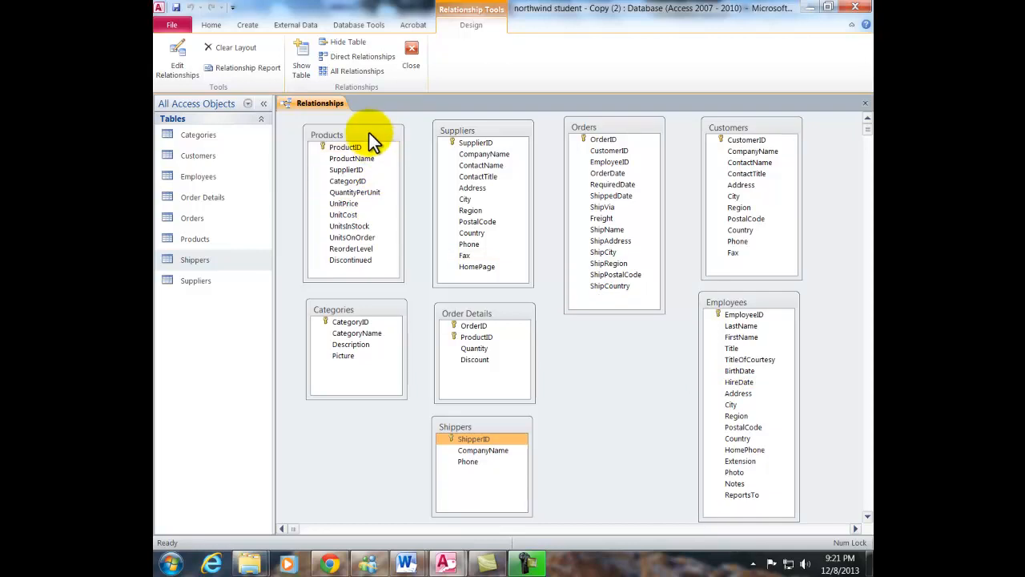
Link Products.ProductID to Order Details.ProductID with Enforce Referential Integrity ticked.
{"action": "left_click", "coordinate": [351, 147]}
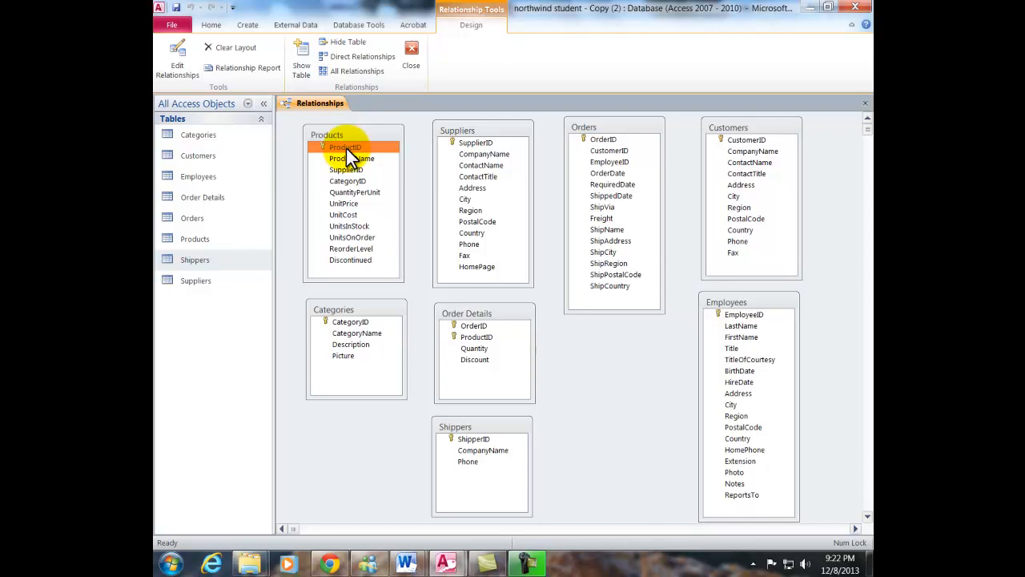
{"action": "left_click_drag", "start_coordinate": [345, 148], "coordinate": [410, 259]}
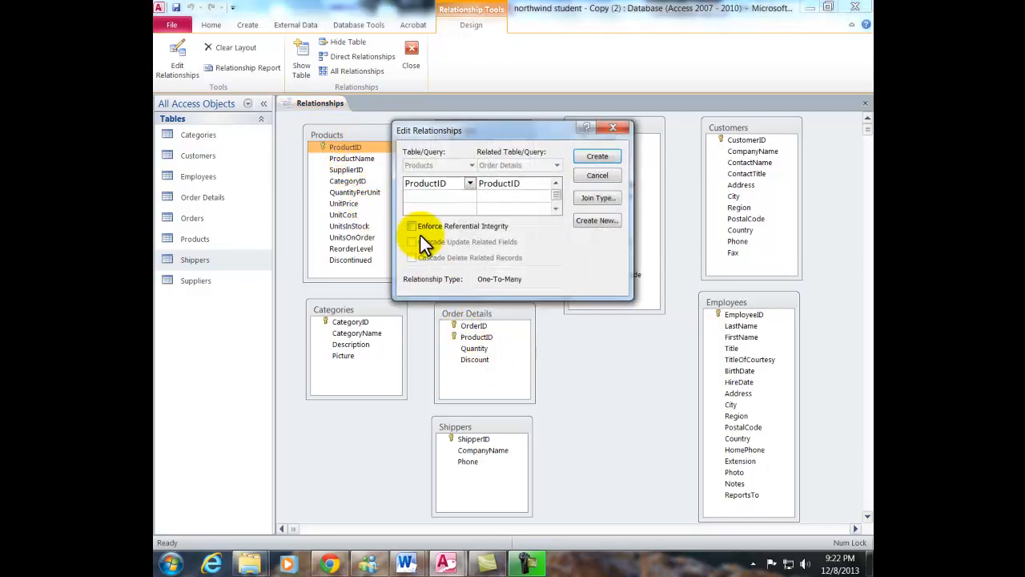
{"action": "left_click", "coordinate": [411, 225]}
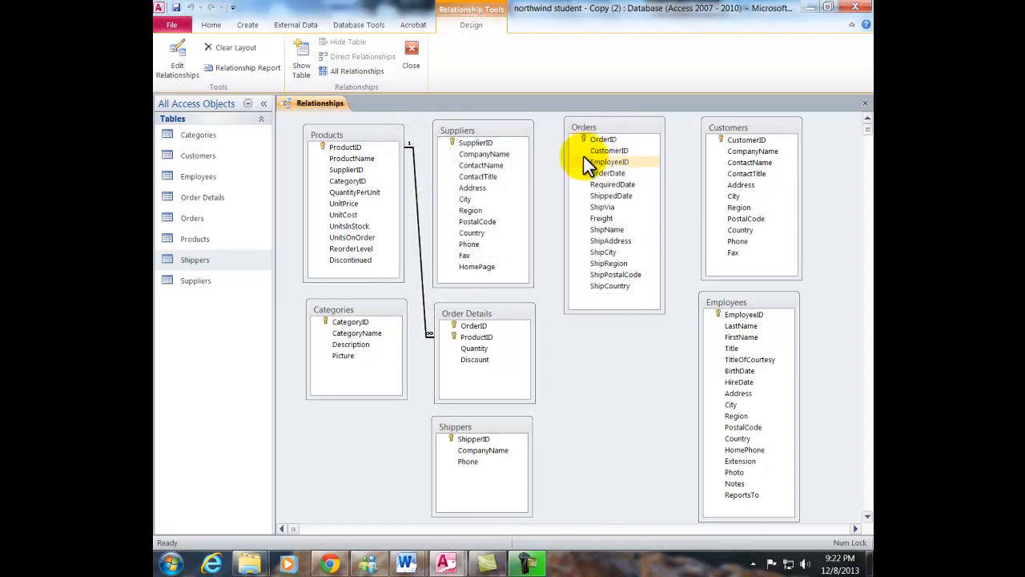
{"action": "mouse_move", "coordinate": [504, 137]}
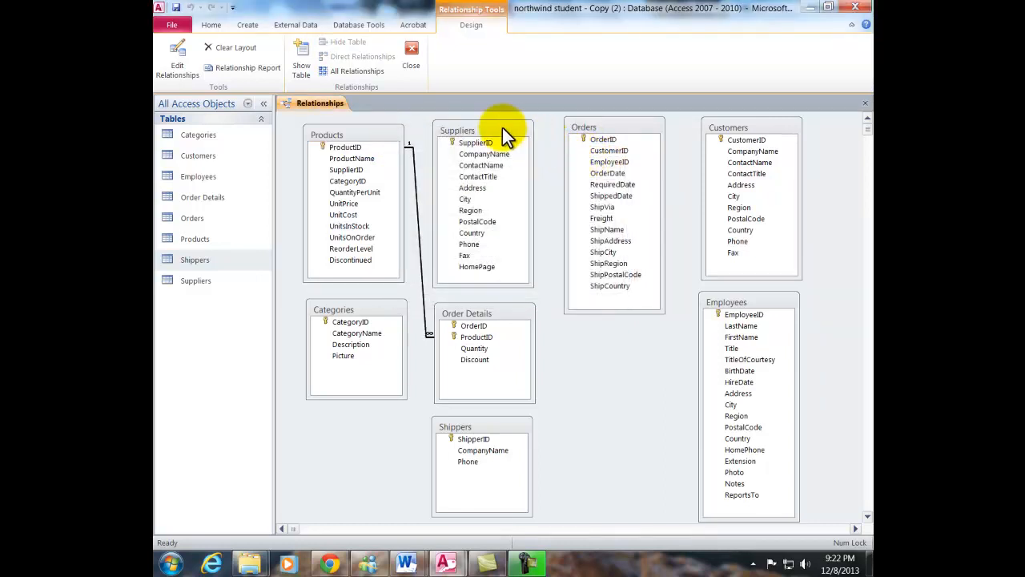
Create the Suppliers.SupplierID to Products.SupplierID link with referential integrity enforced.
{"action": "left_click", "coordinate": [346, 169]}
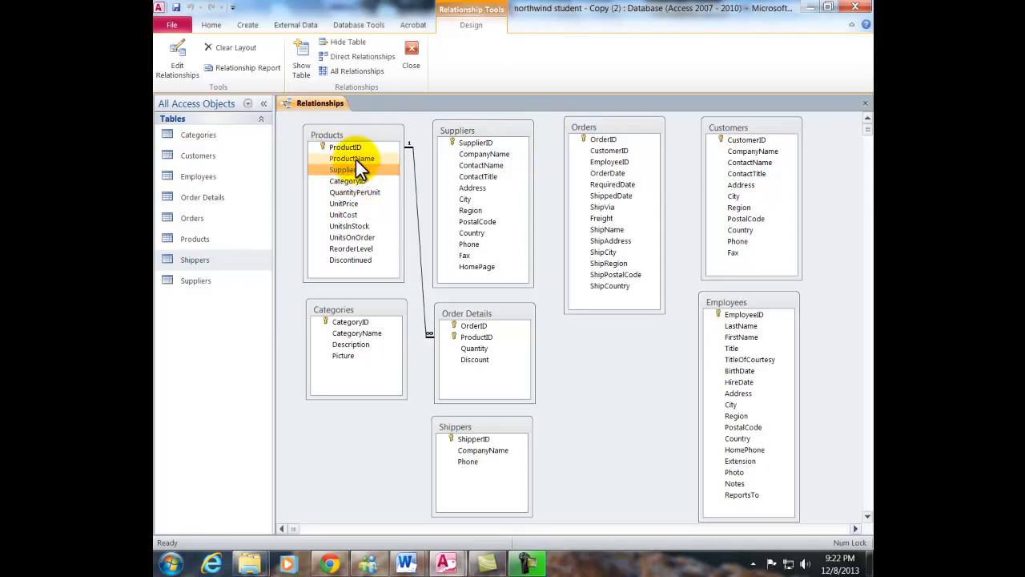
{"action": "left_click", "coordinate": [346, 169]}
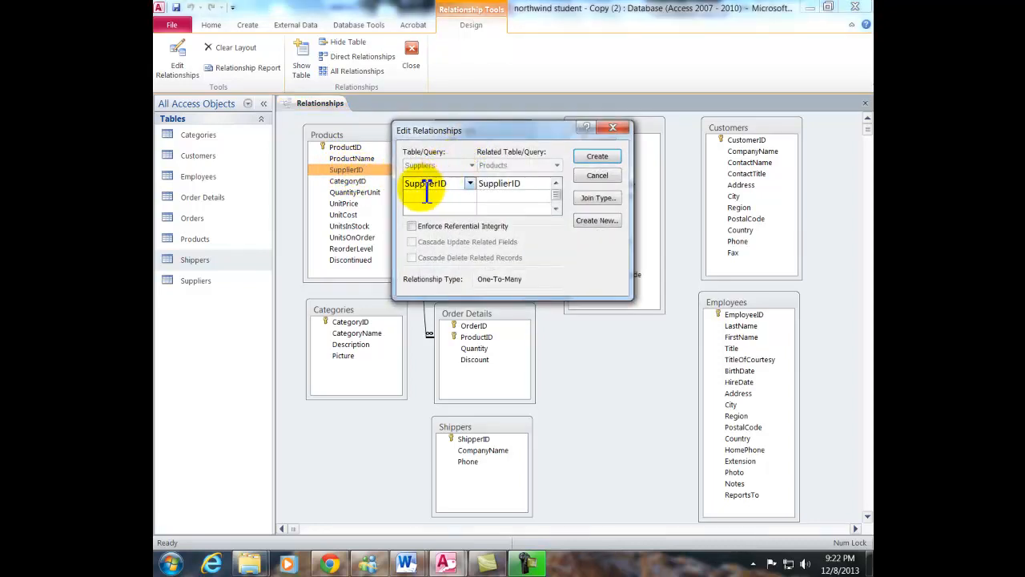
{"action": "left_click", "coordinate": [412, 226]}
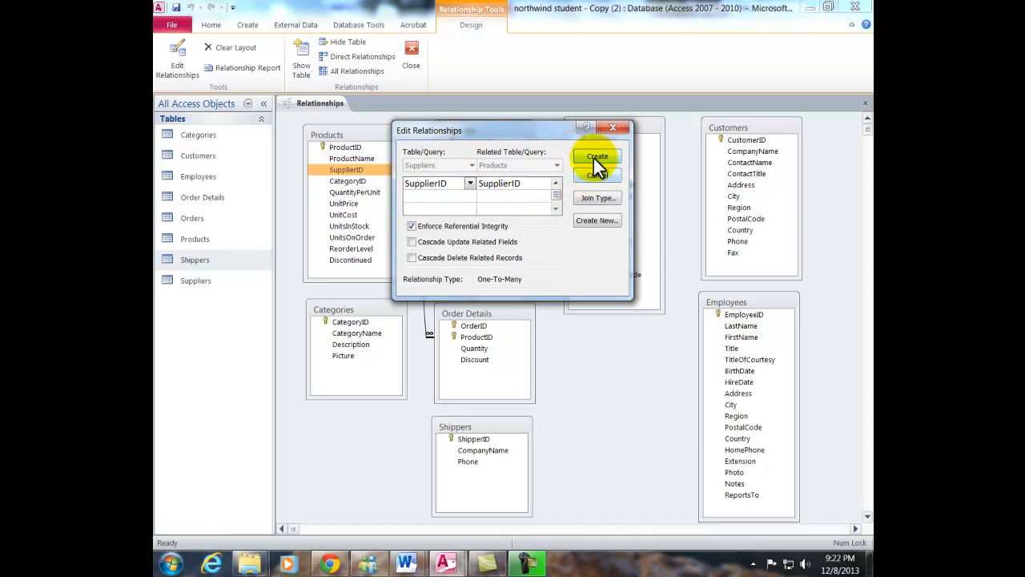
{"action": "left_click", "coordinate": [597, 156]}
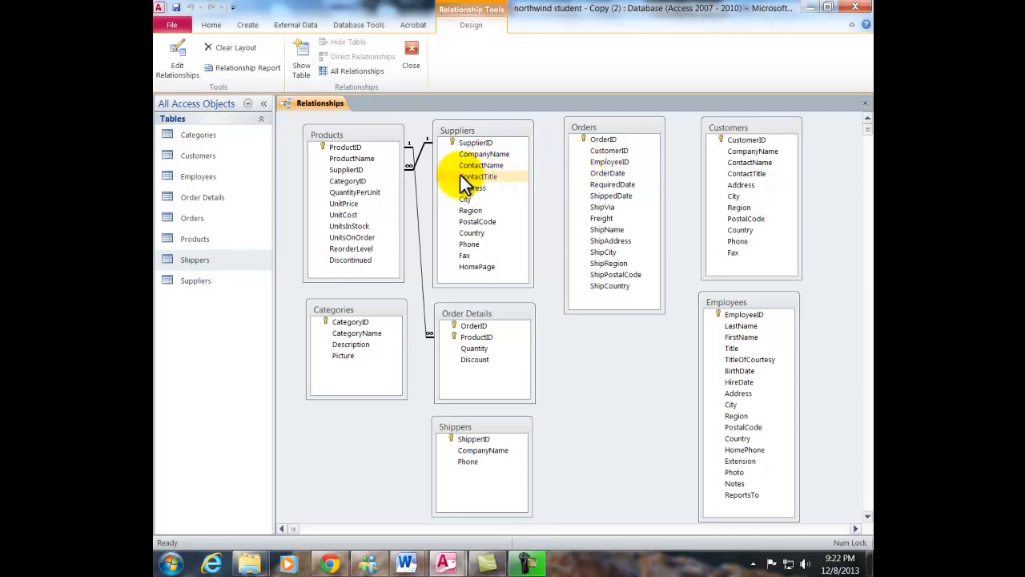
{"action": "left_click", "coordinate": [348, 181]}
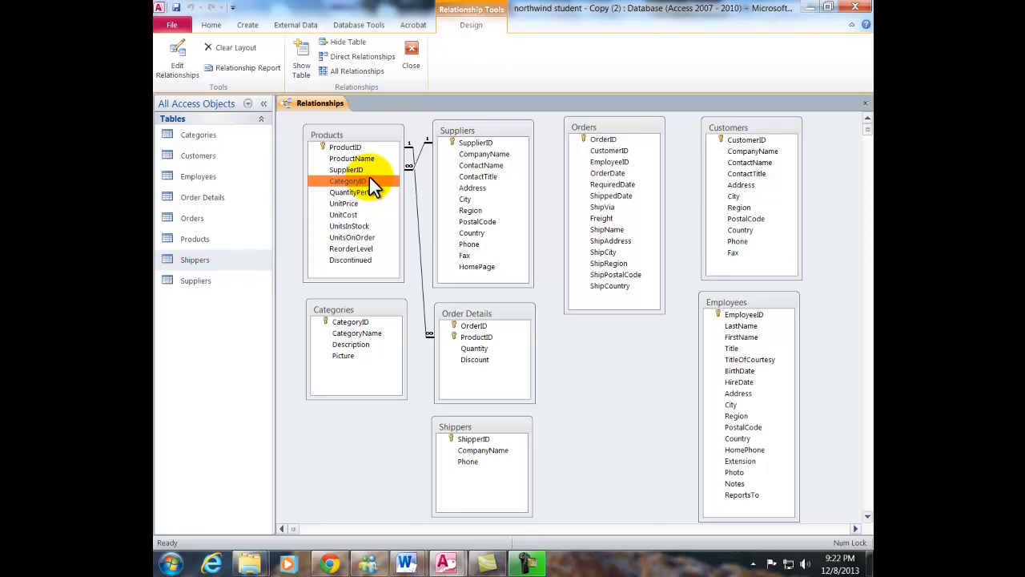
Drag CategoryID between Products and Categories to link them one-to-many.
{"action": "left_click_drag", "start_coordinate": [369, 184], "coordinate": [424, 275]}
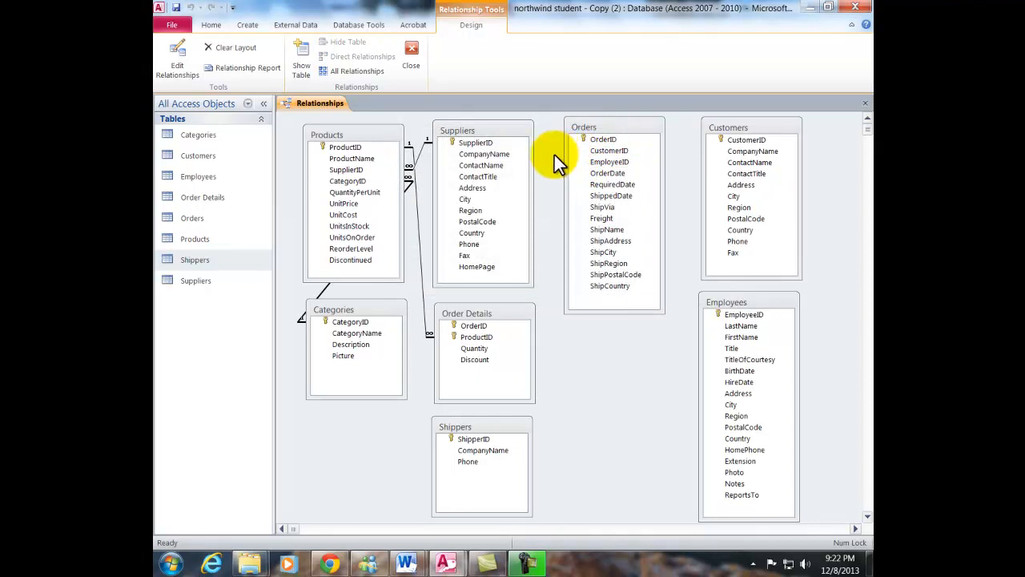
{"action": "mouse_move", "coordinate": [505, 312]}
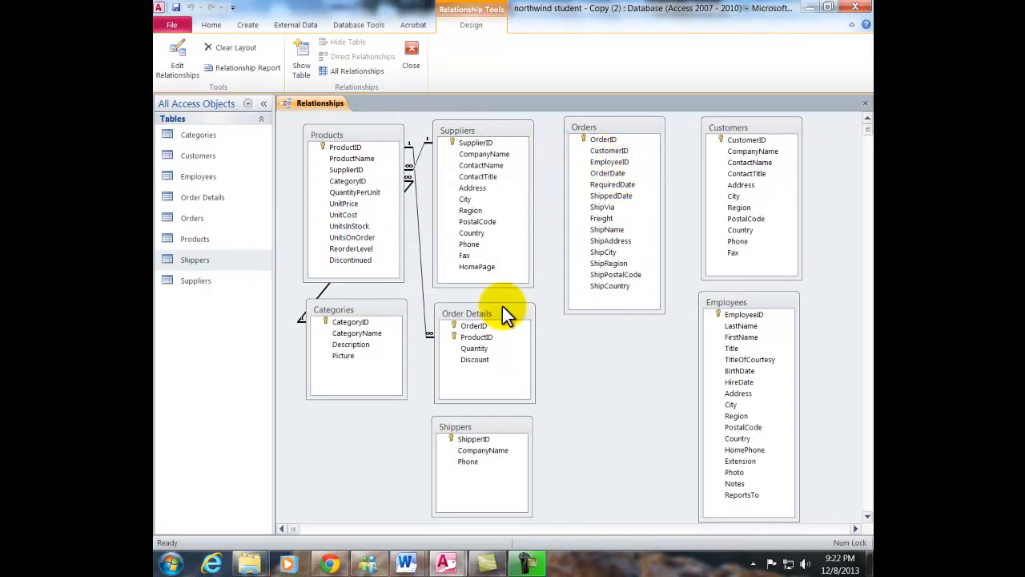
Create the Shippers.ShipperID to Orders.ShipVia relationship and confirm with OK.
{"action": "left_click", "coordinate": [474, 439]}
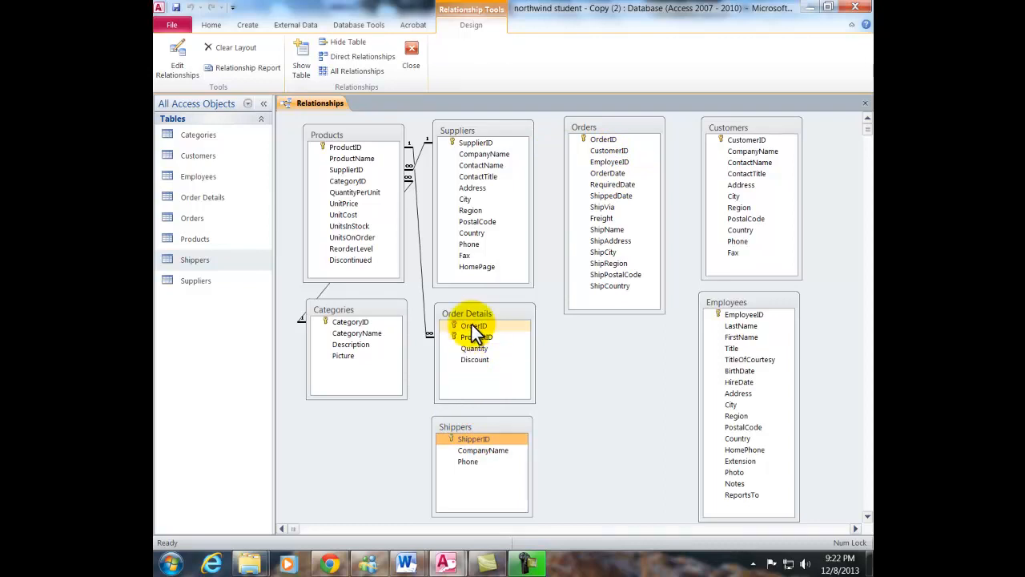
{"action": "left_click", "coordinate": [473, 439]}
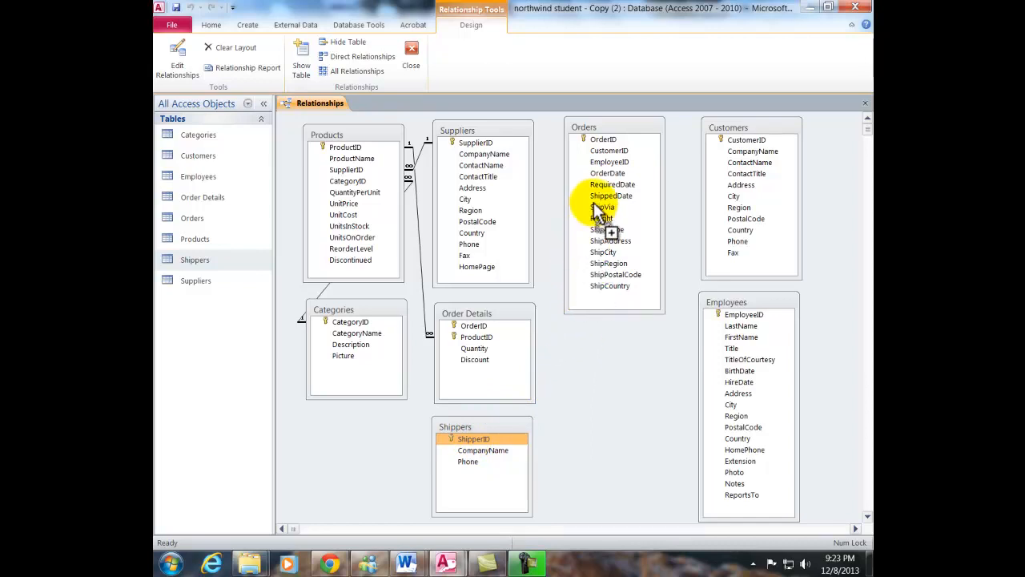
{"action": "mouse_move", "coordinate": [599, 216]}
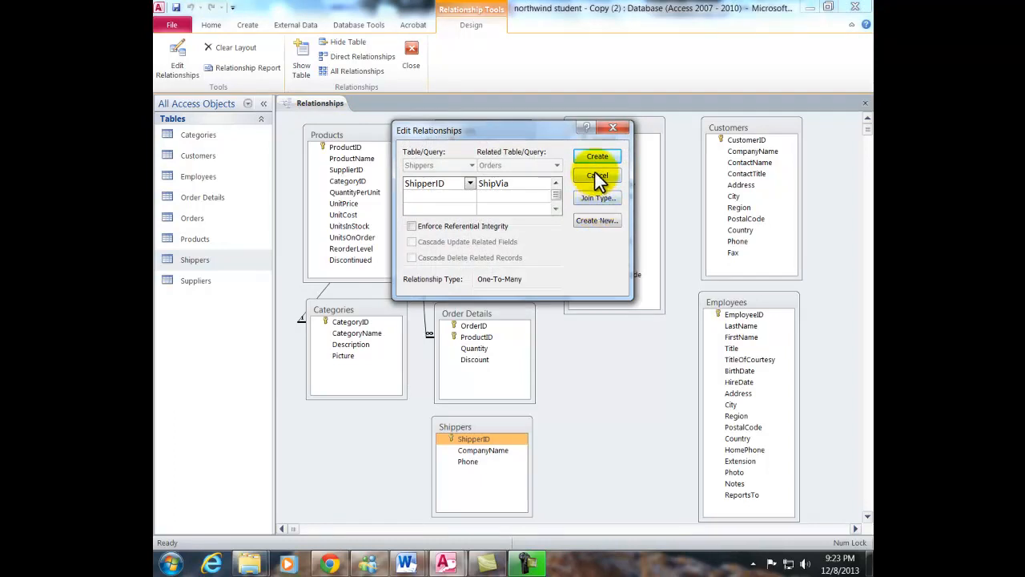
{"action": "left_click", "coordinate": [596, 177]}
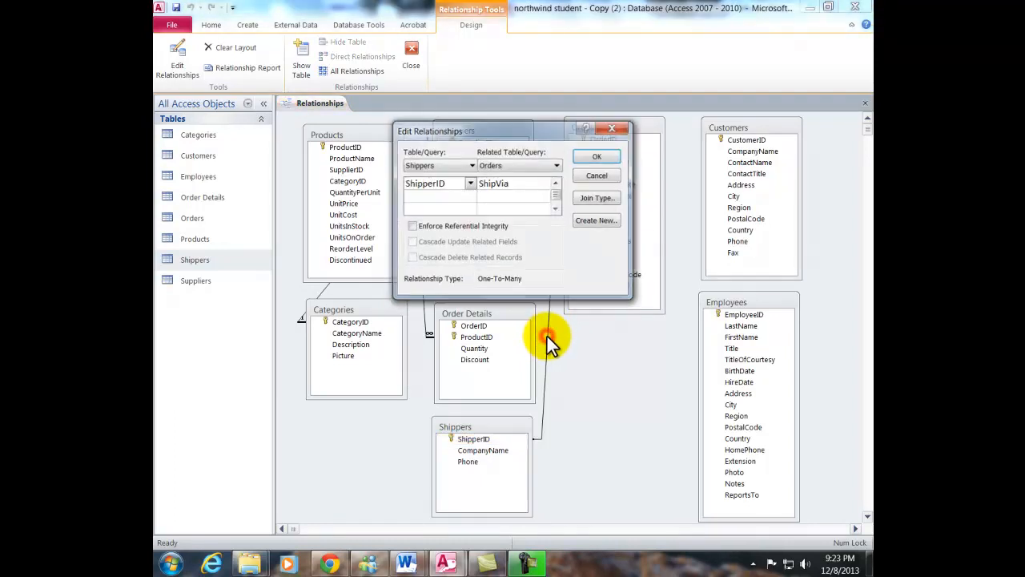
{"action": "left_click", "coordinate": [412, 226]}
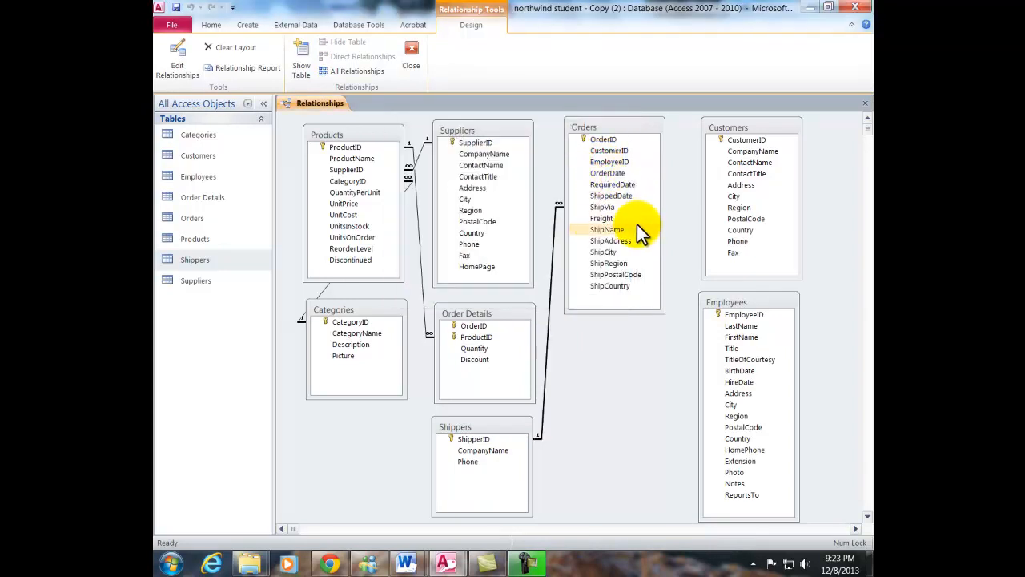
{"action": "mouse_move", "coordinate": [557, 232]}
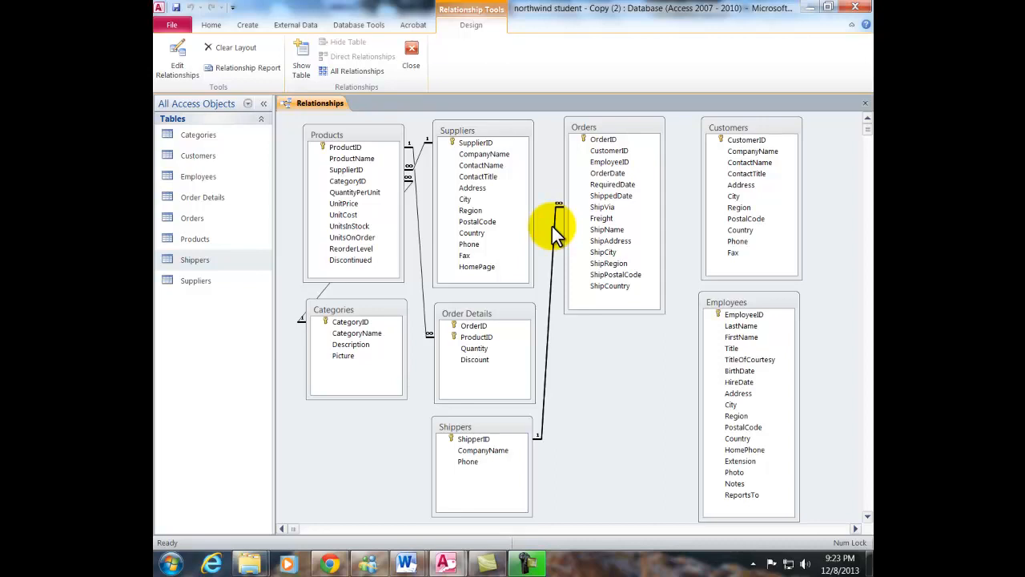
{"action": "mouse_move", "coordinate": [686, 381]}
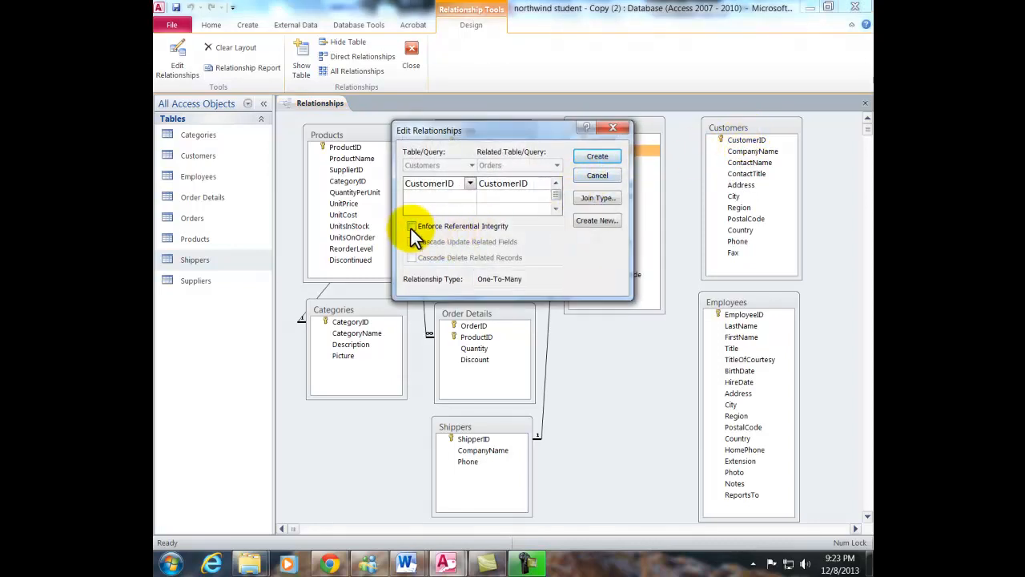
Enforce referential integrity on the Customers.CustomerID to Orders.CustomerID link.
{"action": "left_click", "coordinate": [597, 175]}
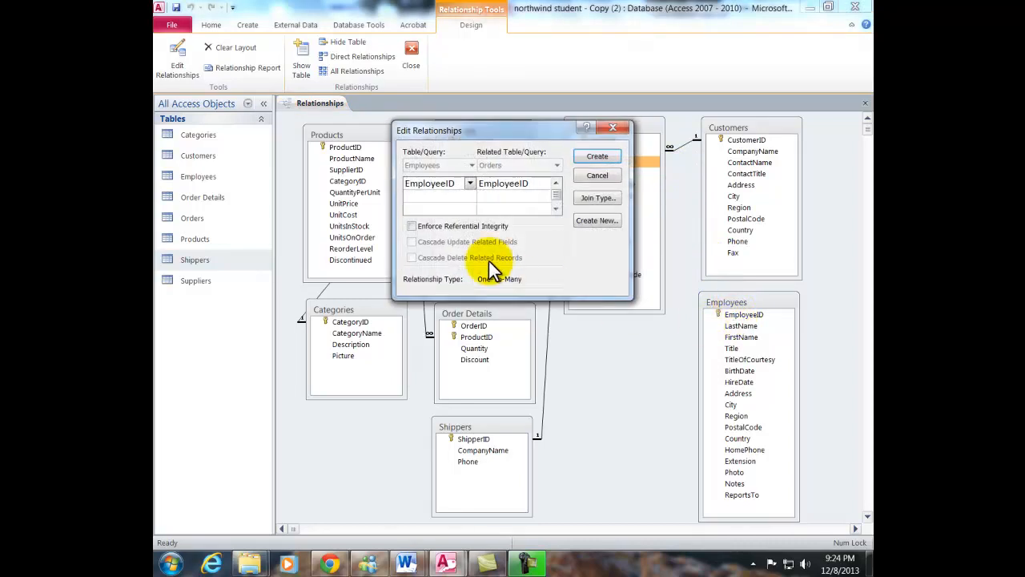
Tick Enforce Referential Integrity and create the Employees.EmployeeID to Orders link.
{"action": "left_click", "coordinate": [411, 225]}
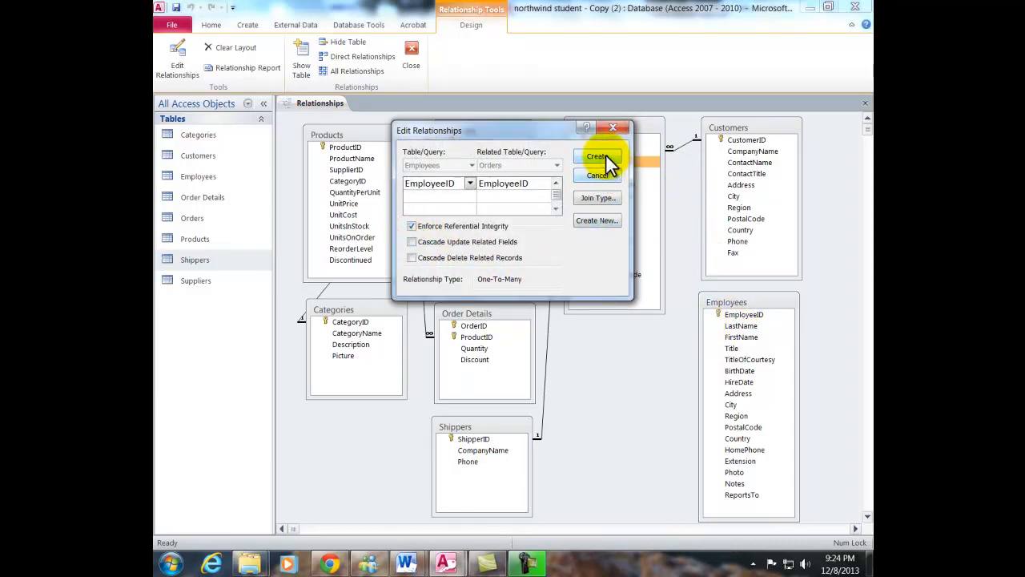
{"action": "left_click", "coordinate": [597, 156]}
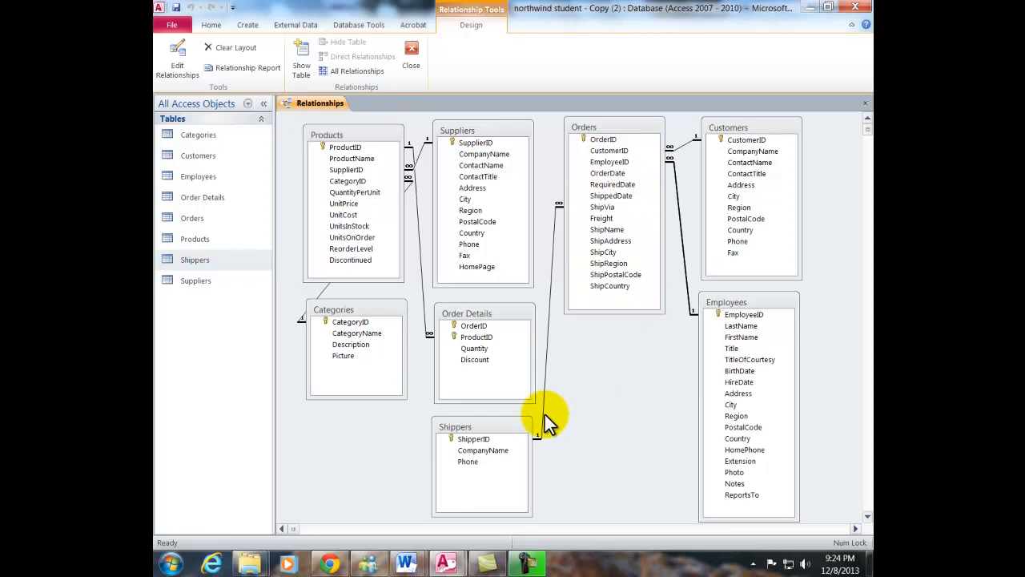
Select Orders and drag the Customers table up beside it.
{"action": "left_click", "coordinate": [475, 325]}
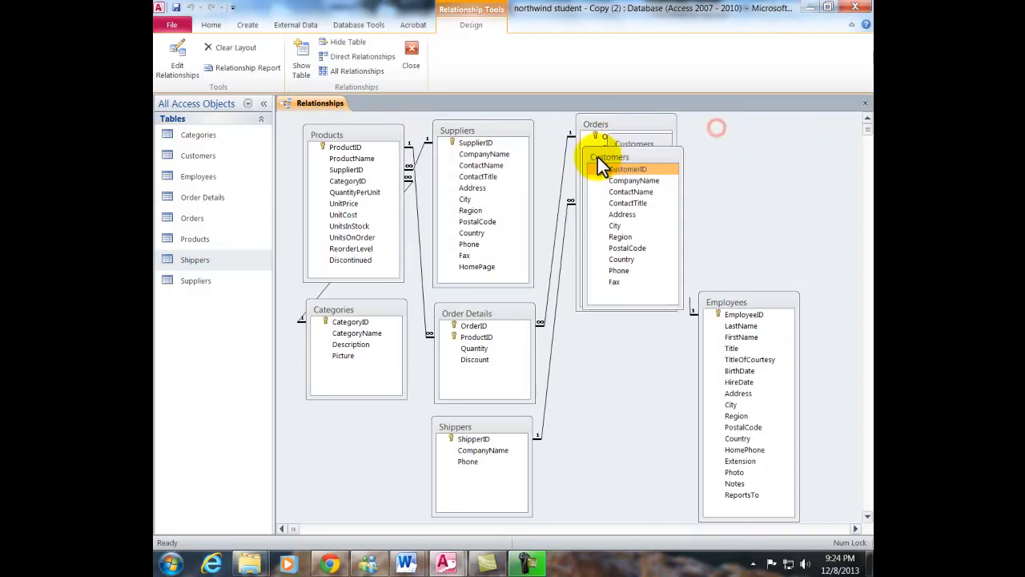
{"action": "left_click_drag", "start_coordinate": [609, 156], "coordinate": [723, 137]}
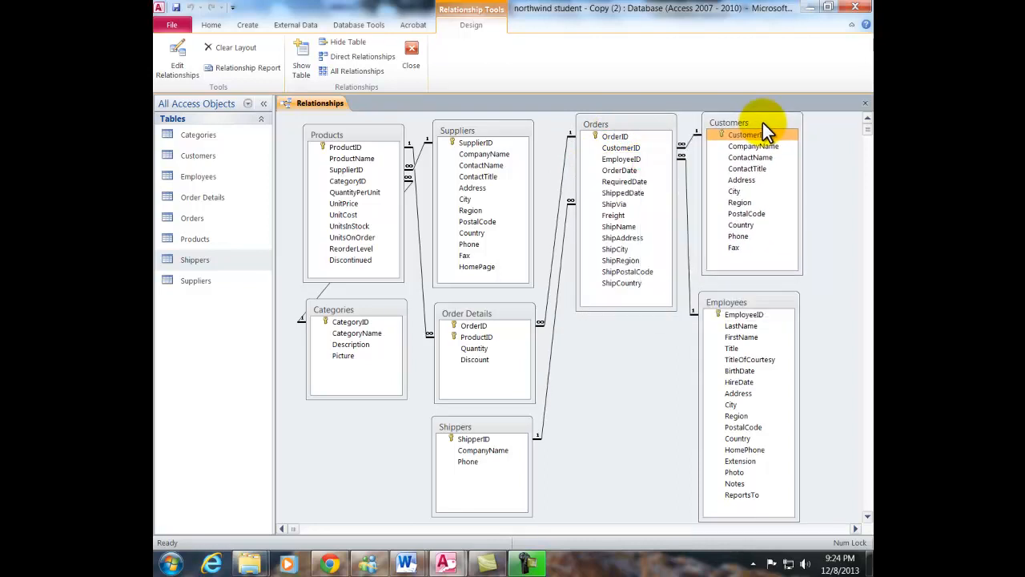
{"action": "mouse_move", "coordinate": [588, 415]}
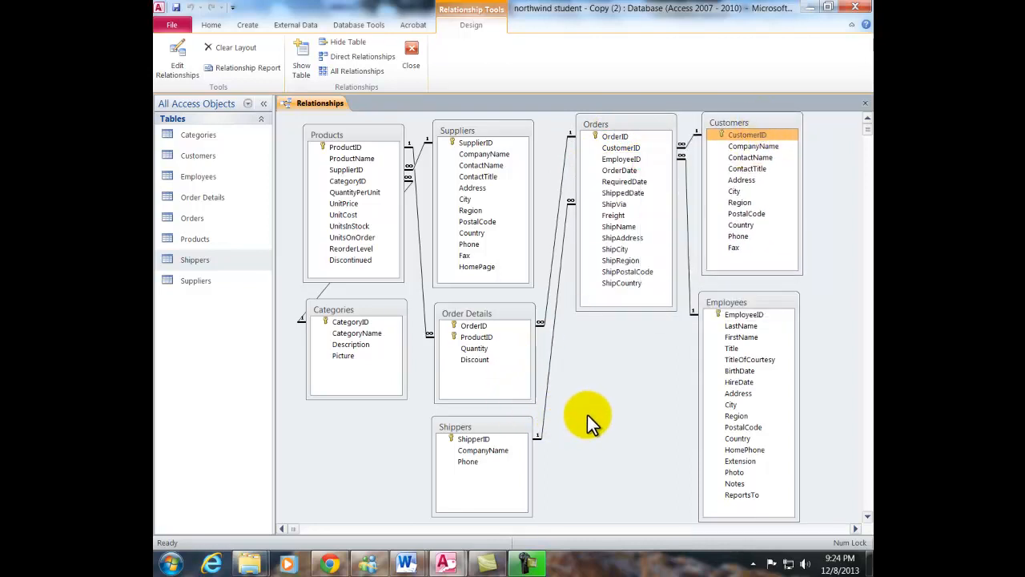
{"action": "mouse_move", "coordinate": [411, 60]}
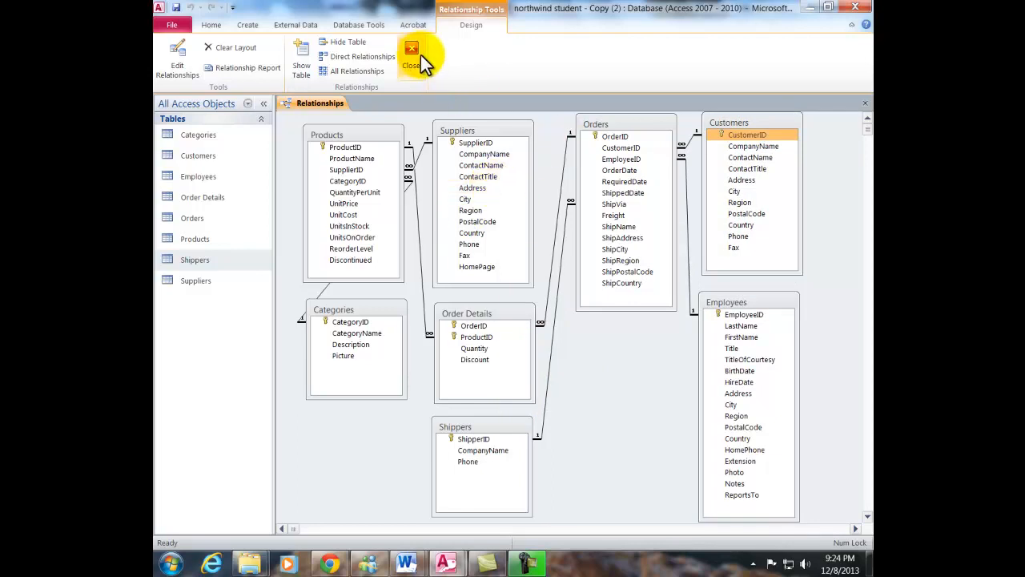
Close Relationships saving the layout, reopen it, and dismiss Show Table.
{"action": "left_click", "coordinate": [409, 50]}
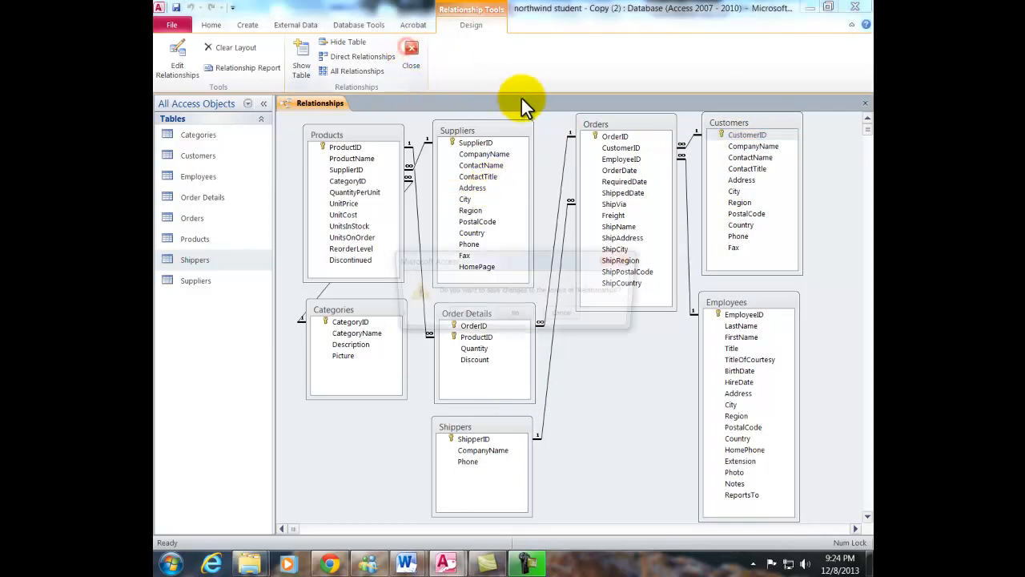
{"action": "left_click", "coordinate": [410, 57]}
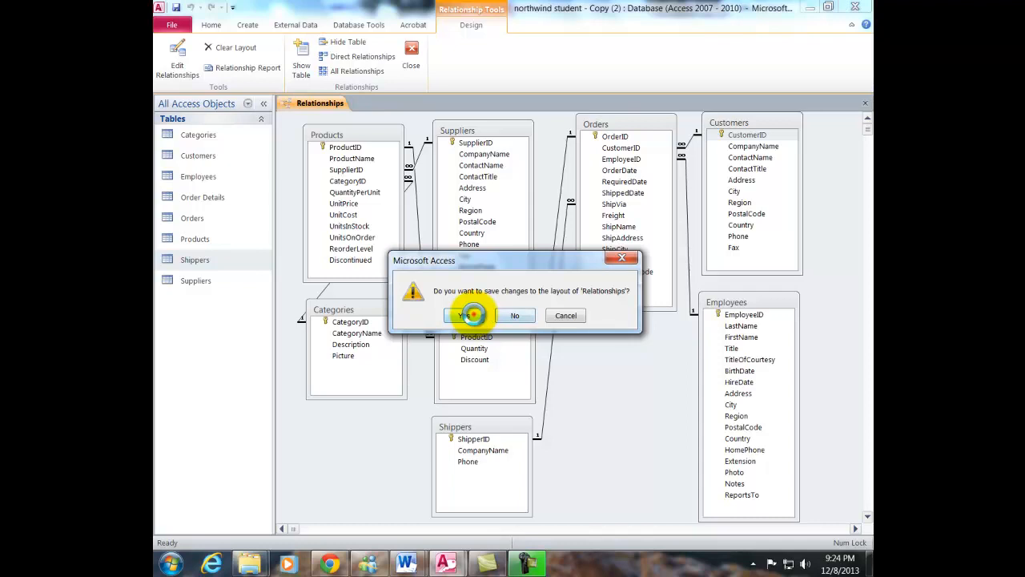
{"action": "left_click", "coordinate": [481, 314]}
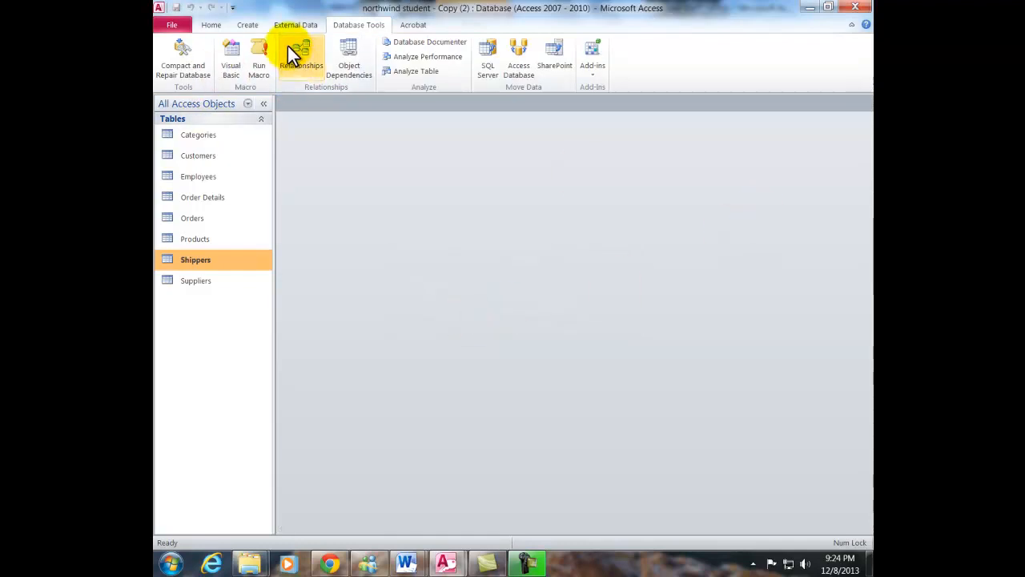
{"action": "left_click", "coordinate": [303, 52]}
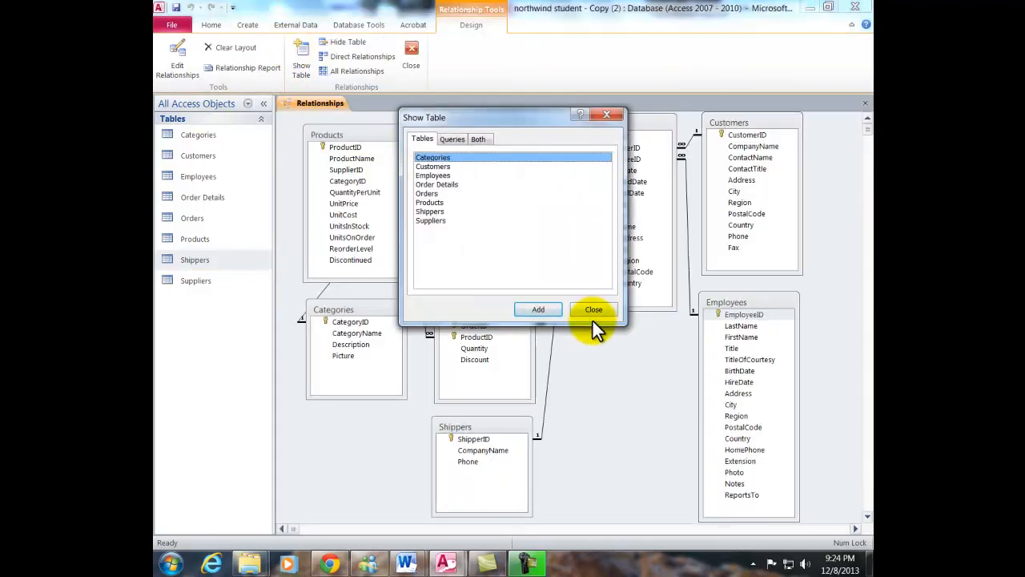
{"action": "left_click", "coordinate": [592, 309]}
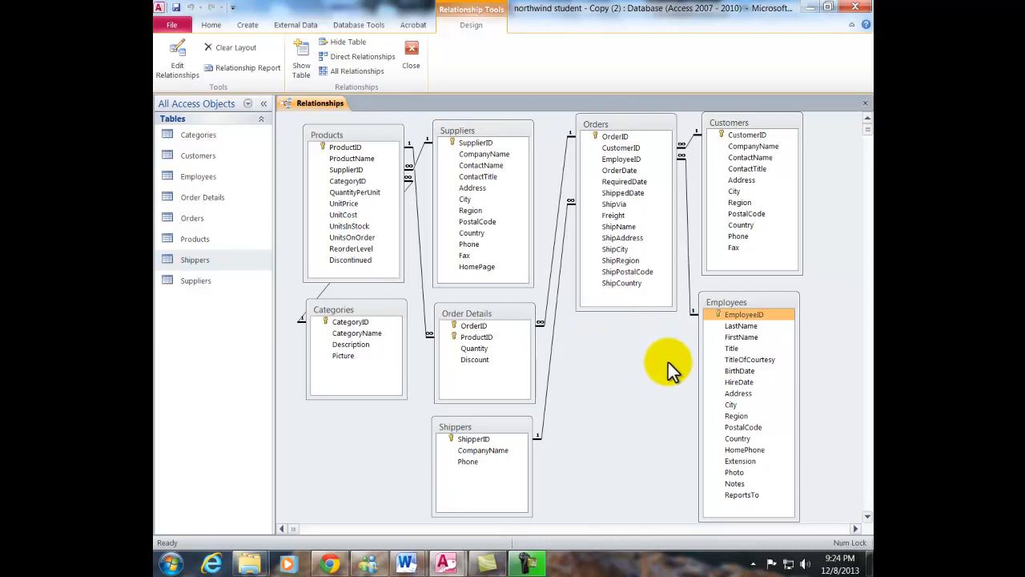
{"action": "mouse_move", "coordinate": [677, 359]}
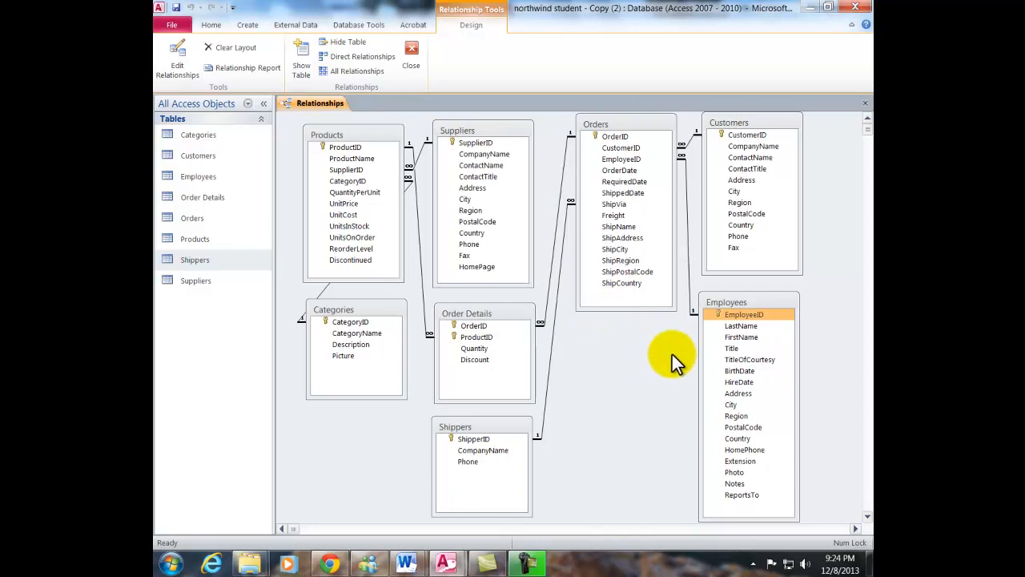